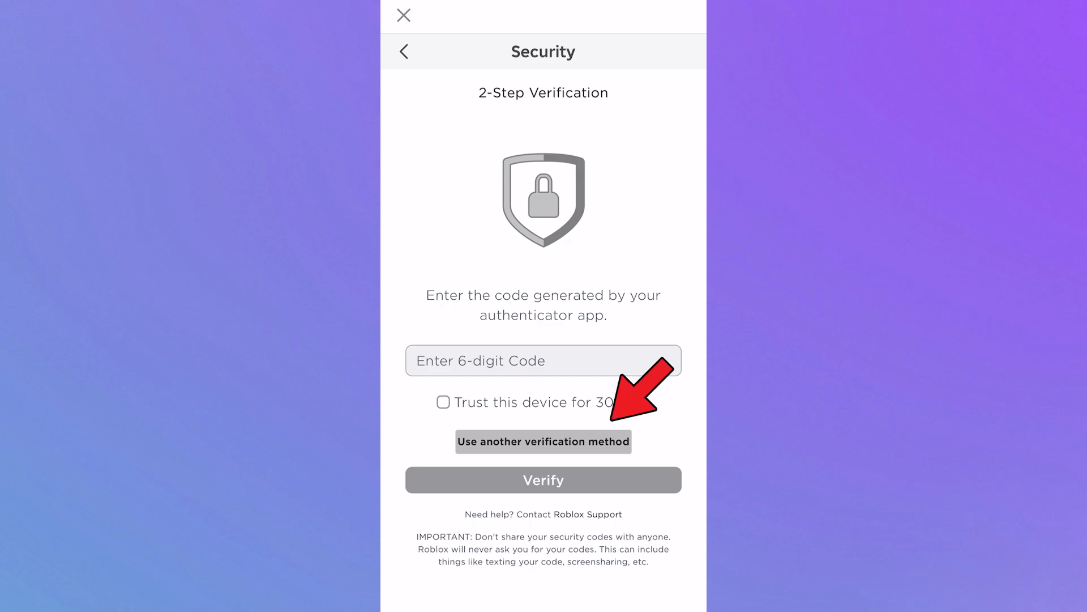
# - Switch 2-Step Verification to the Backup Code method and enter the saved code
pyautogui.click(544, 441)
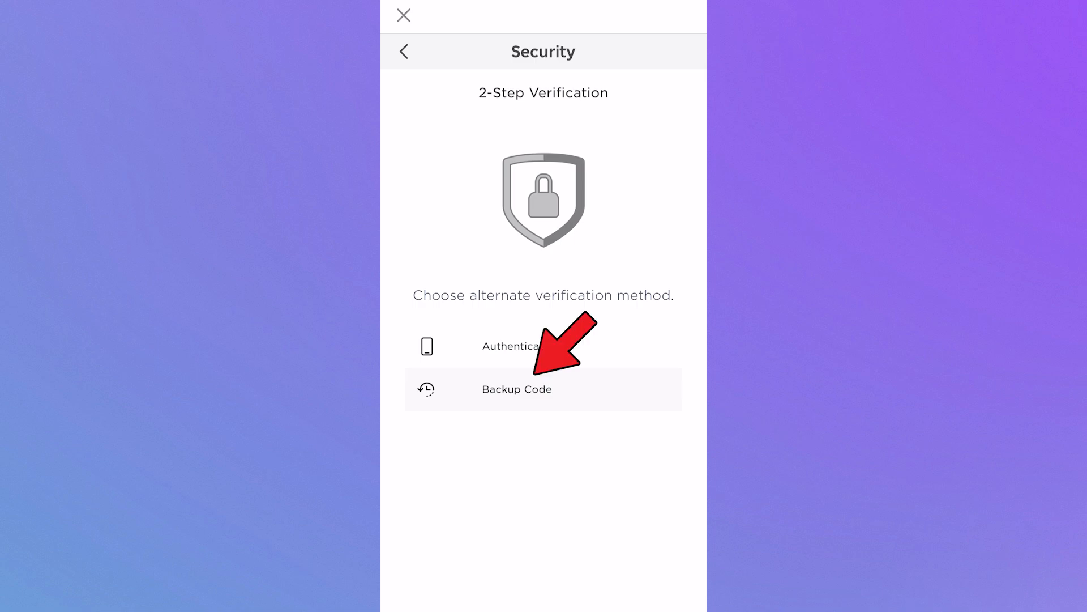
pyautogui.click(516, 388)
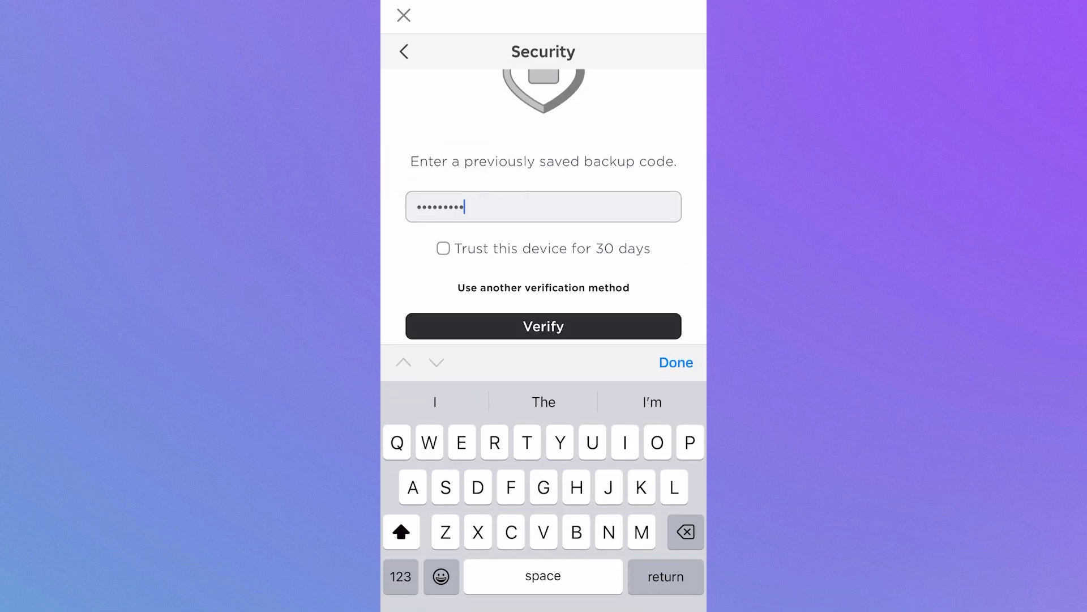
pyautogui.click(675, 362)
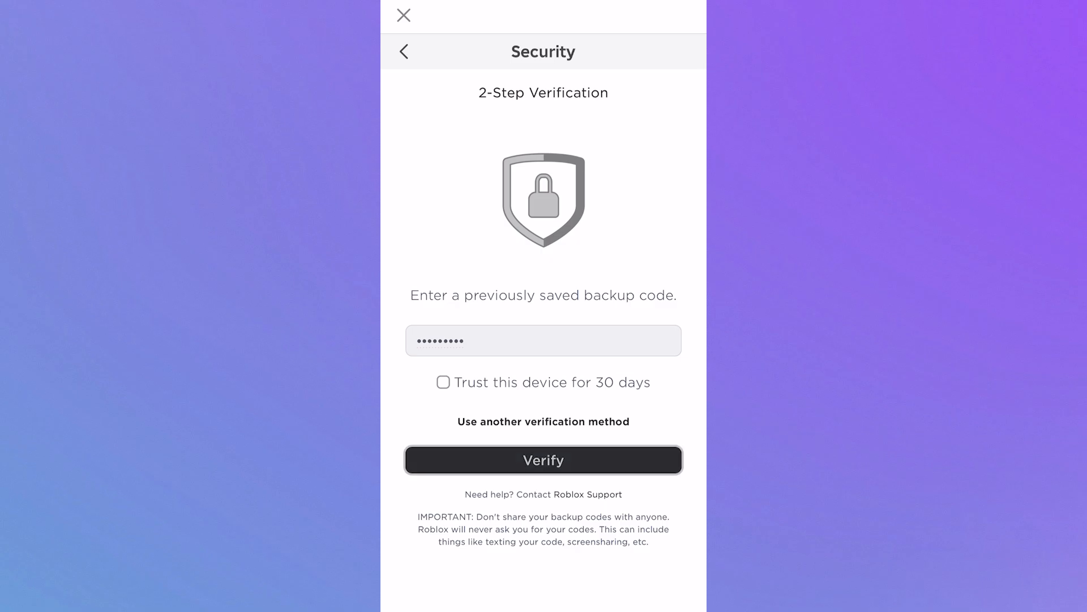
# - Verify the backup code to sign in, then review the Security tab's 2-Step Verification options
pyautogui.click(543, 460)
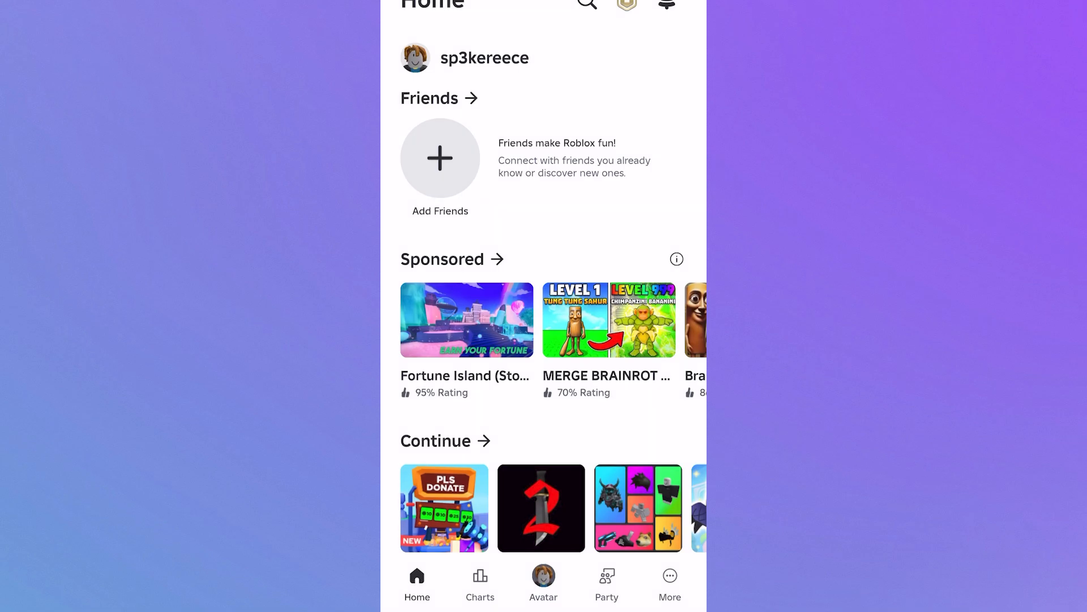
pyautogui.click(669, 582)
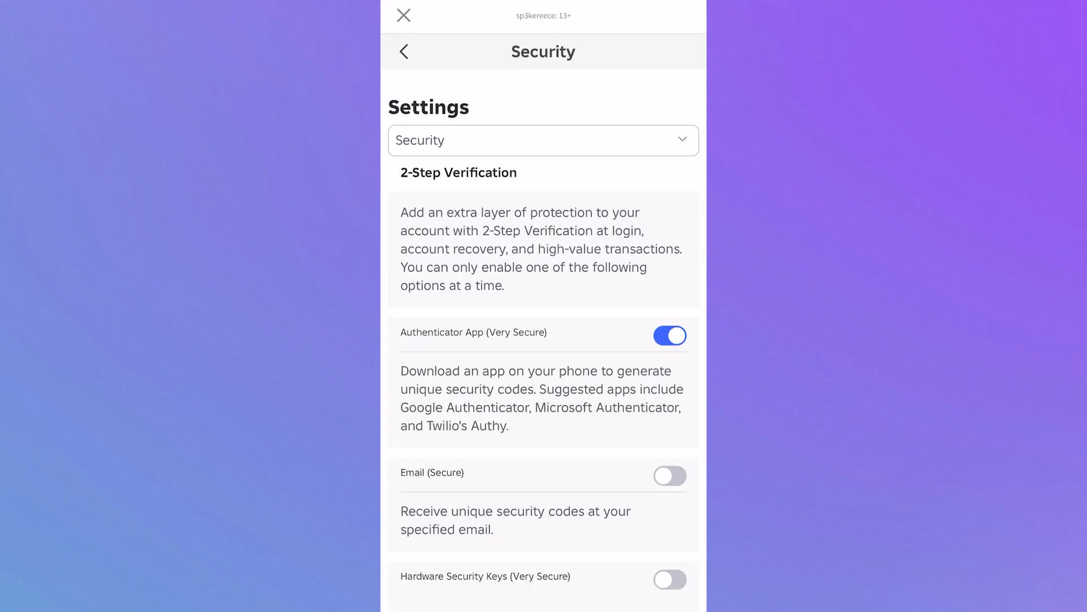
pyautogui.scroll(-3)
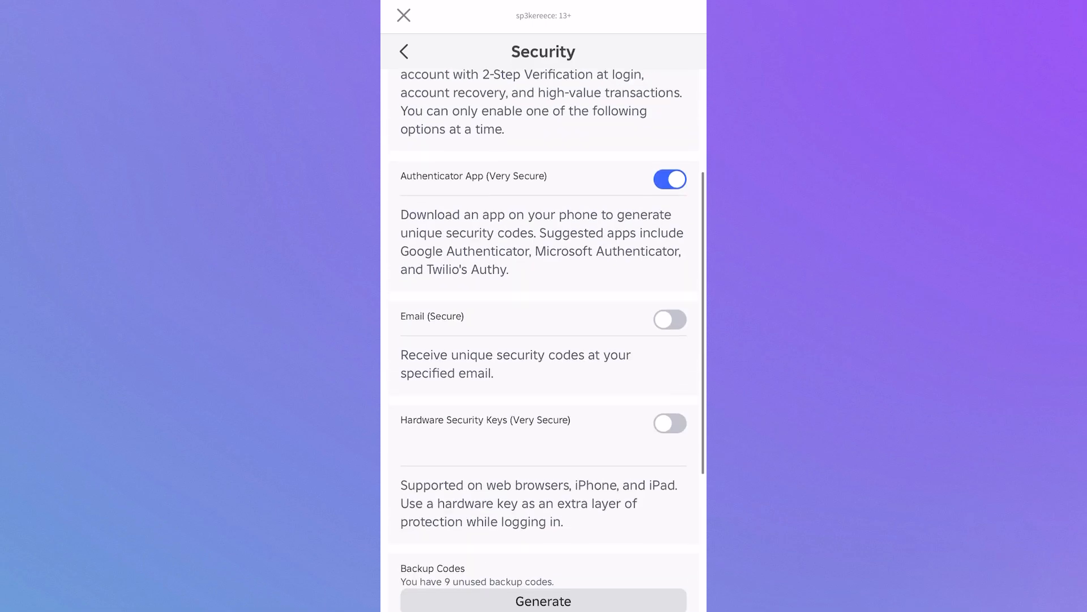
pyautogui.scroll(-3)
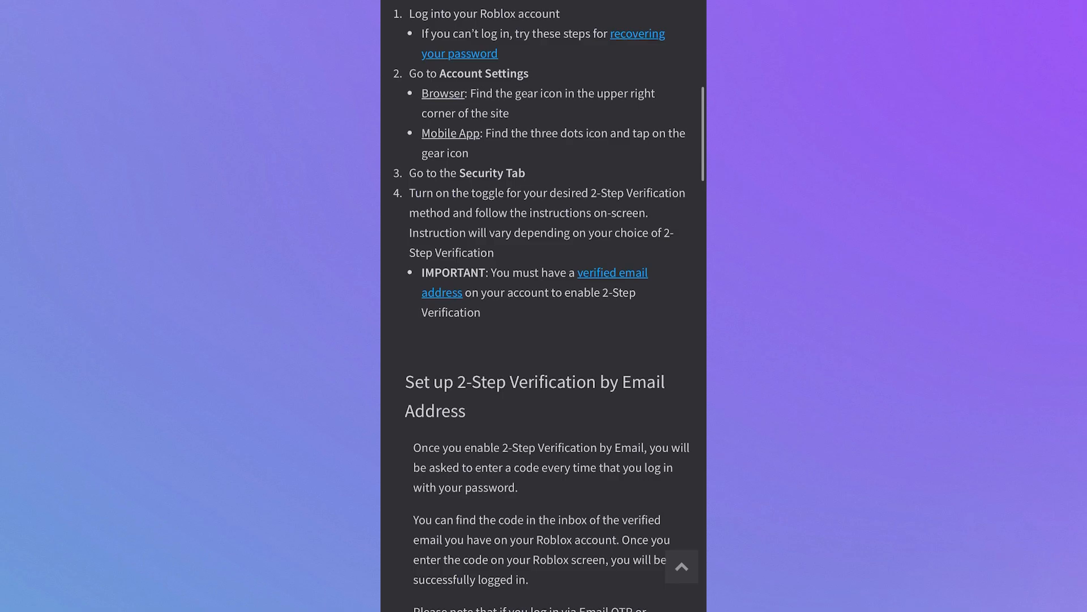
# - Scroll the help article down to the Getting Backup Codes section
pyautogui.scroll(-3)
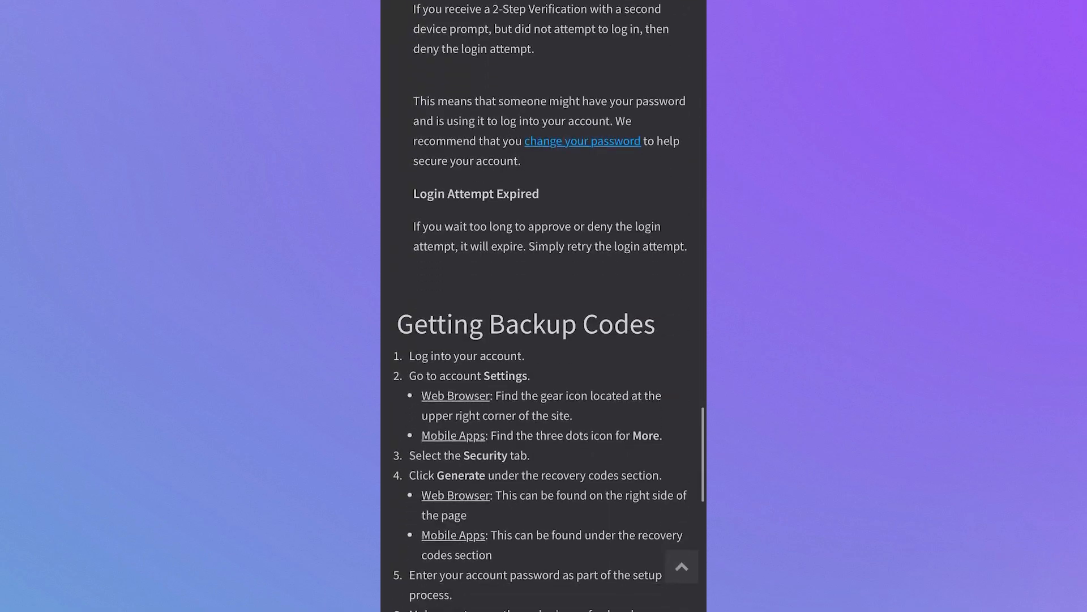
pyautogui.scroll(-3)
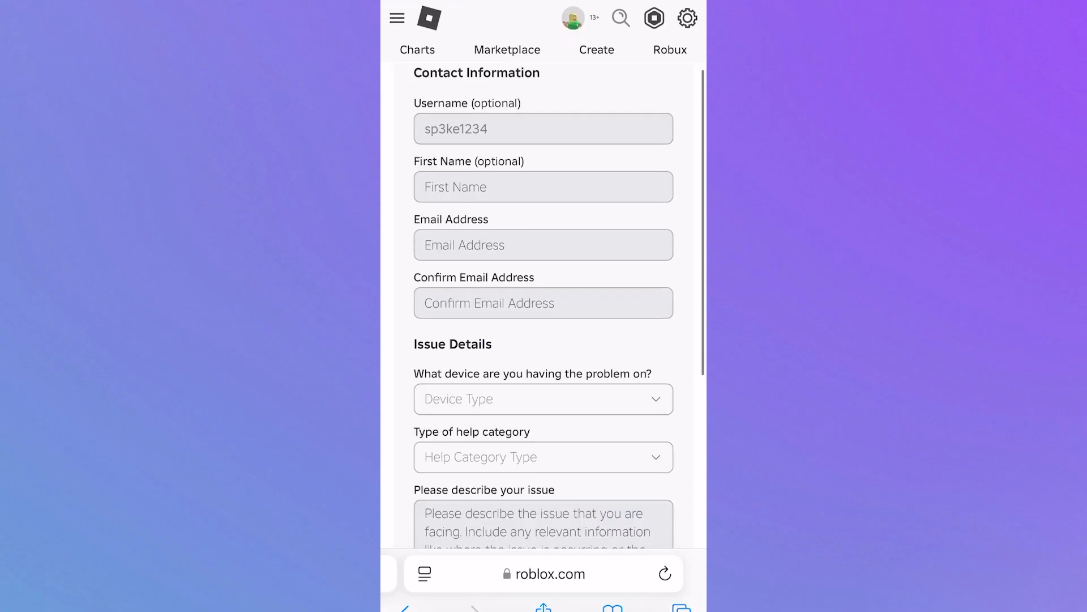
pyautogui.scroll(-3)
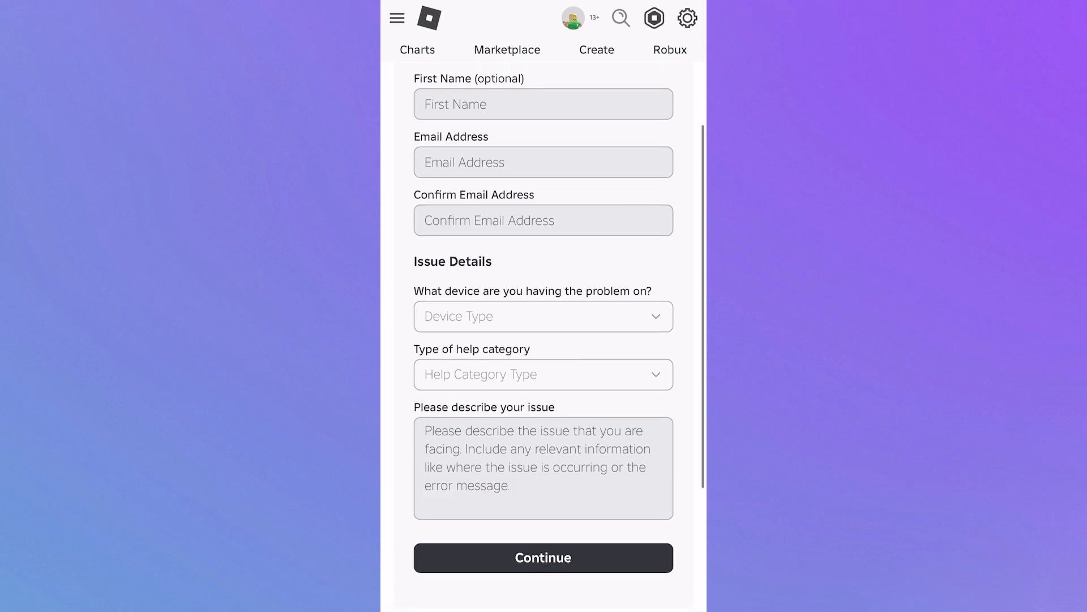
pyautogui.scroll(-3)
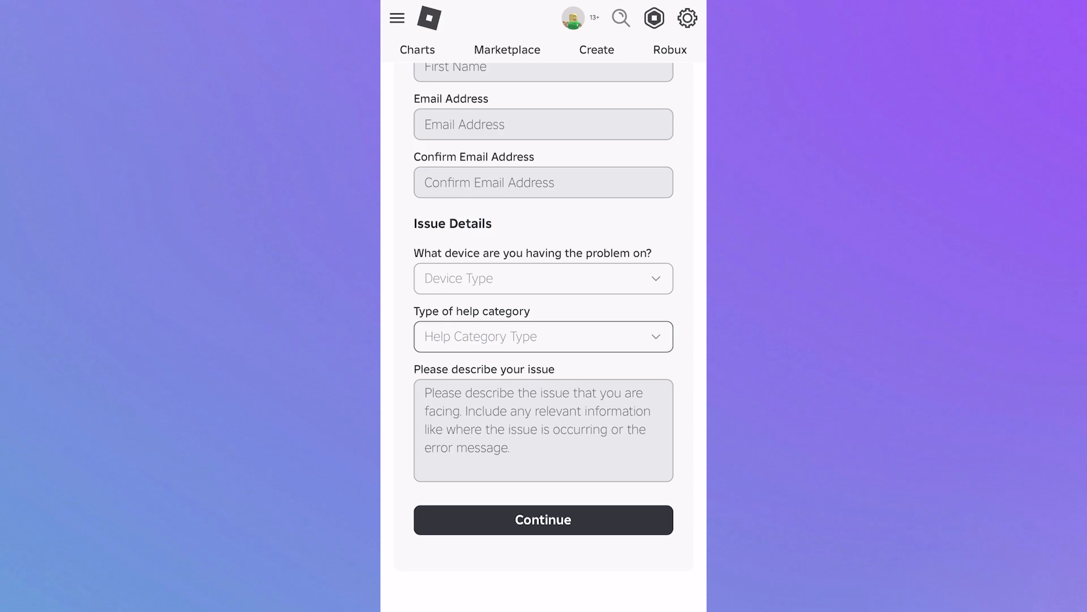
pyautogui.scroll(3)
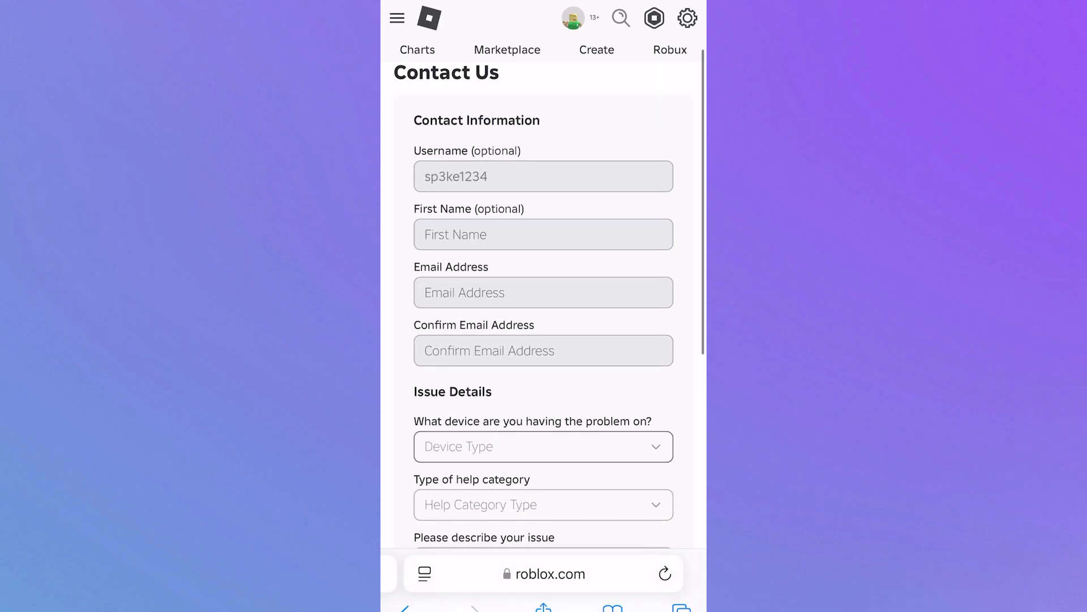
pyautogui.scroll(3)
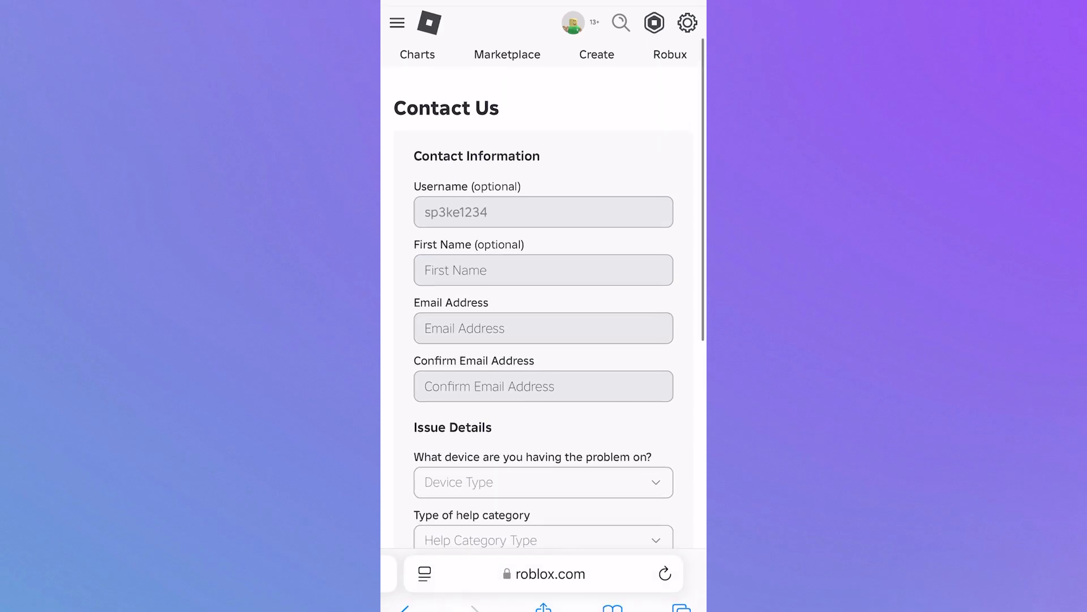